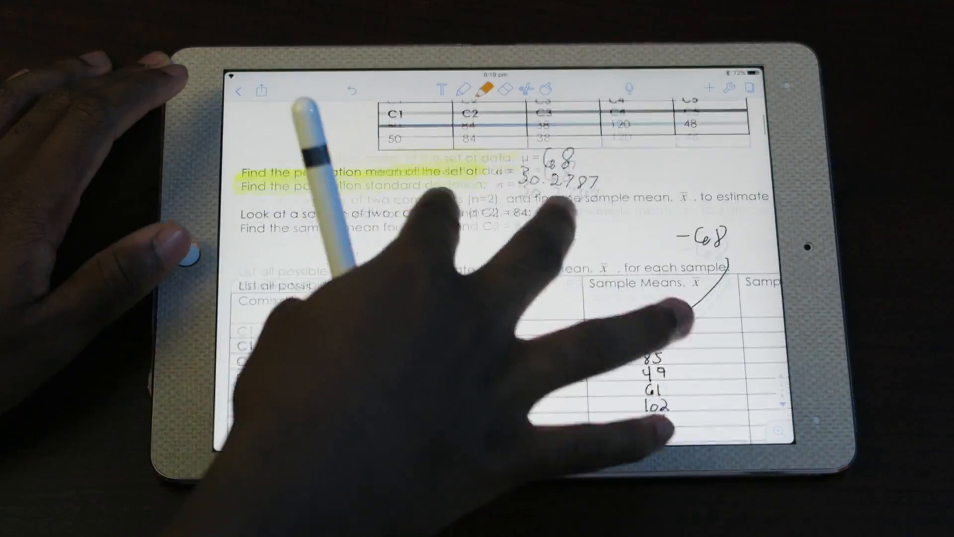
pyautogui.scroll(-3)
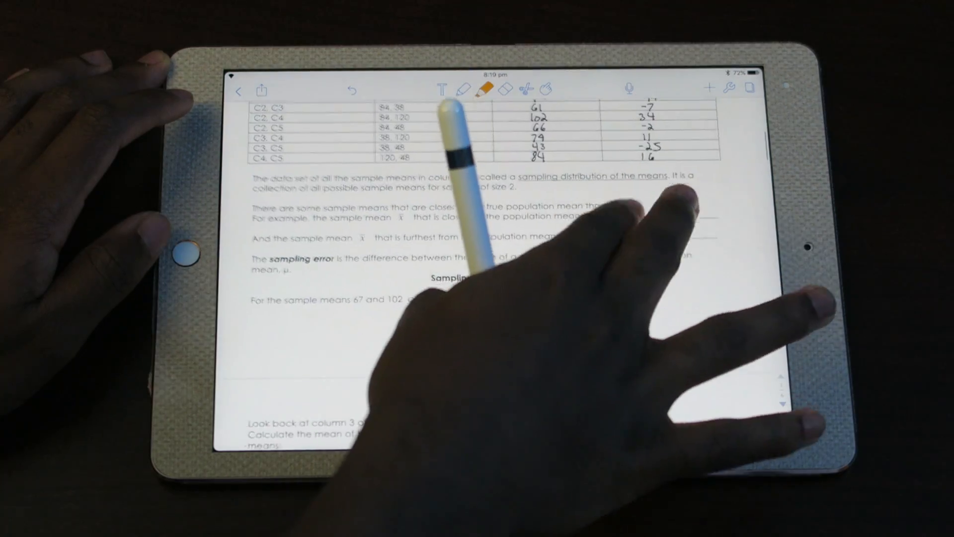